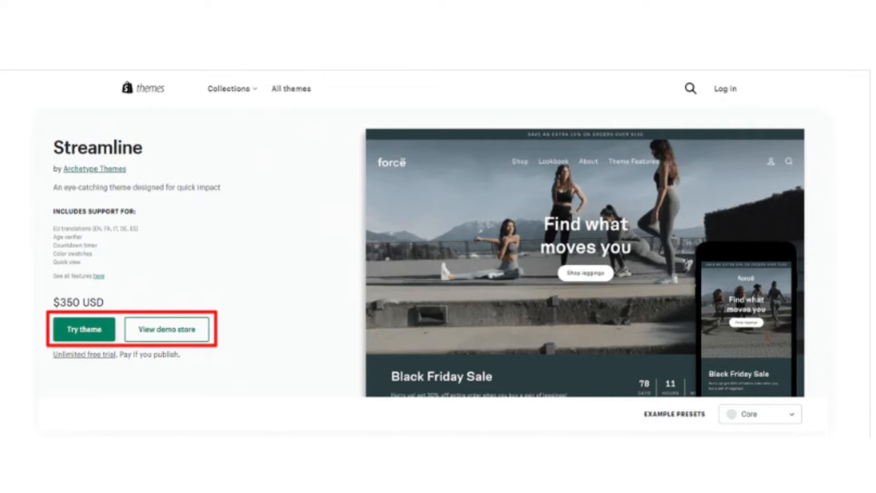
Step: Start a free trial of the Streamline theme so it joins the theme library
left_click(83, 329)
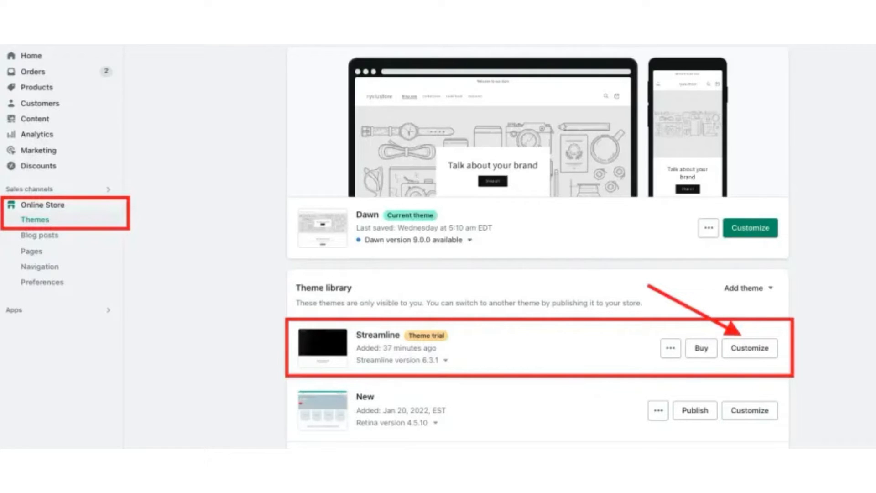
Step: Customize the Streamline trial theme, landing on the 'It's Time' video hero with its YouTube link
left_click(748, 348)
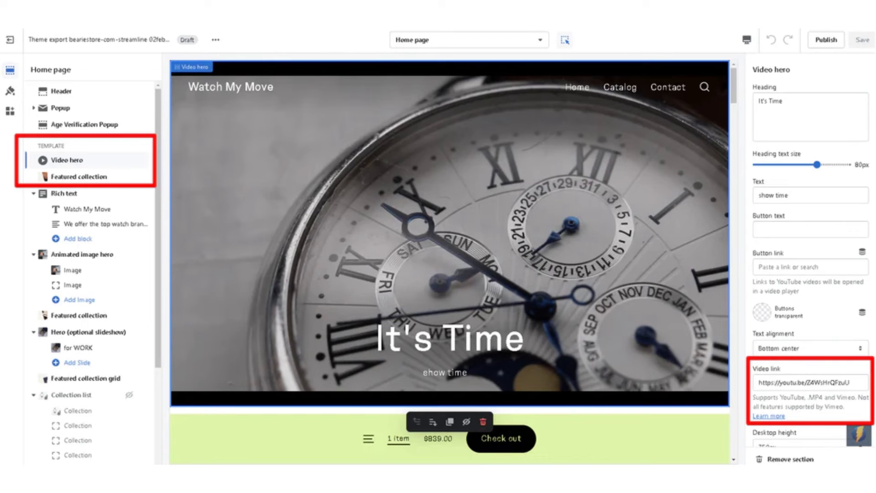
Step: Show the slideshow hero's settings with its 'for WORK' wristwatch slide
left_click(88, 330)
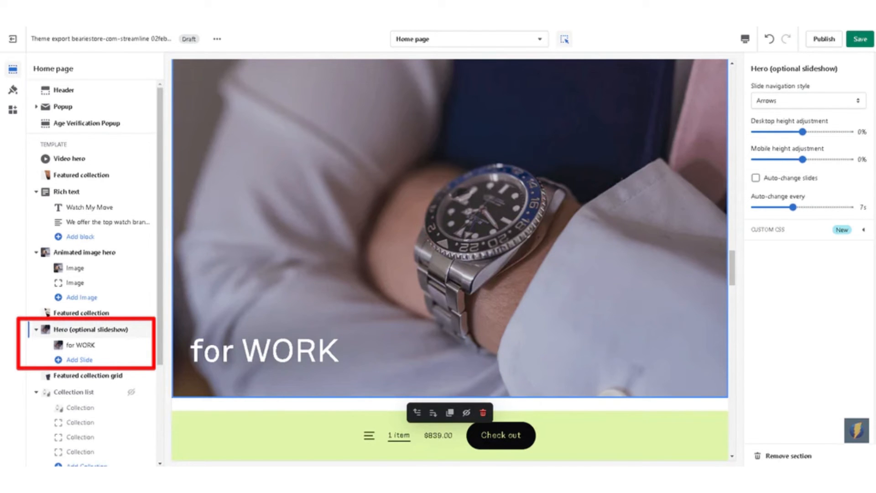
Step: Review the Default collection page's filter, then switch to the Catalog Collection list template
left_click(468, 38)
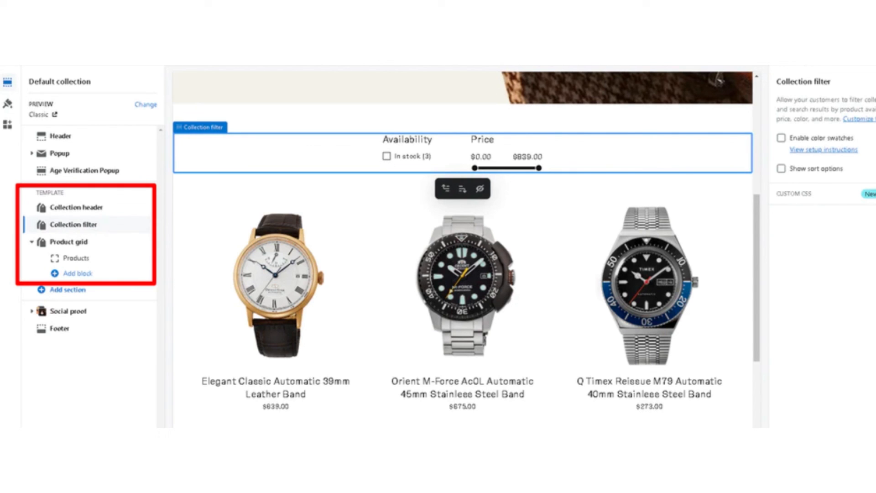
left_click(482, 78)
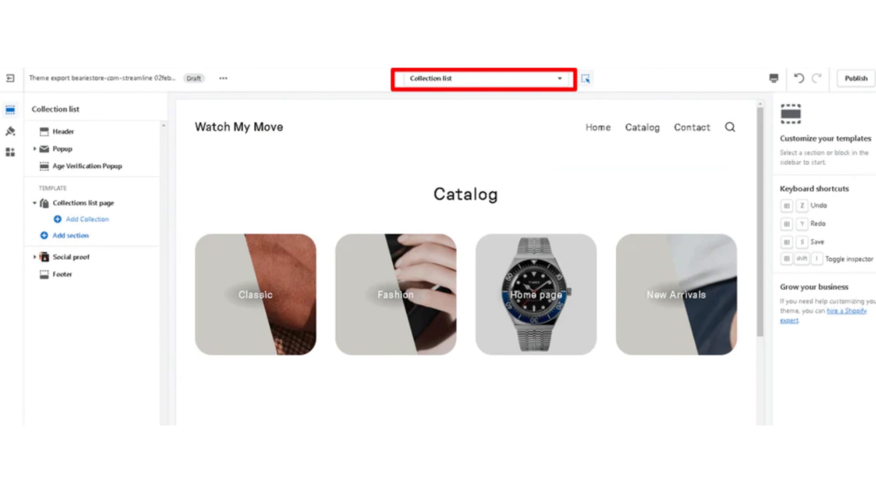